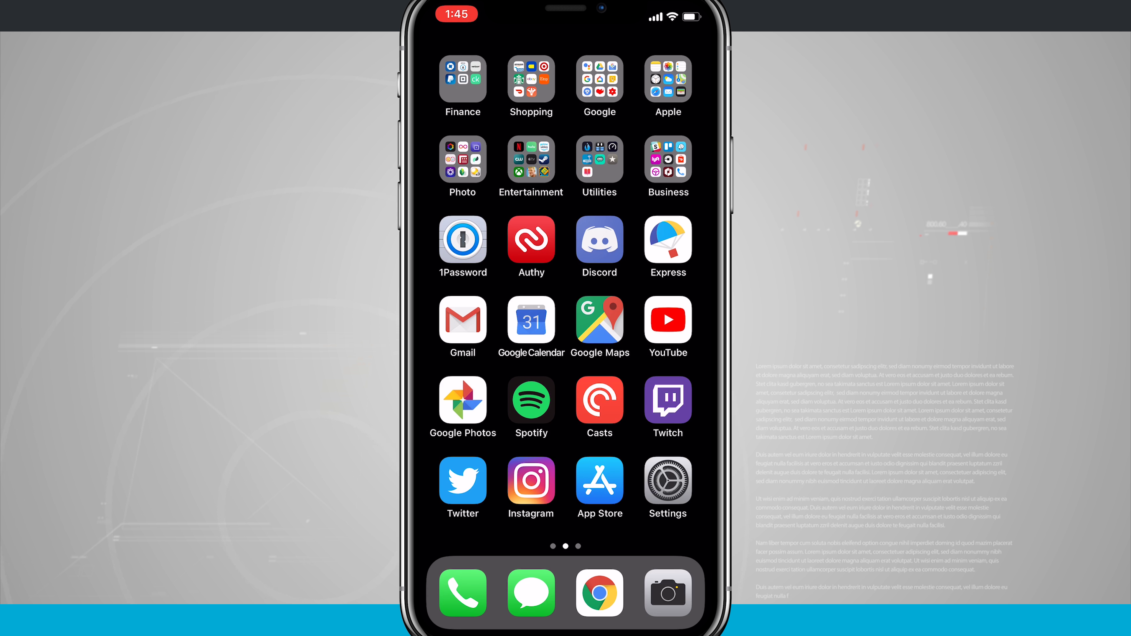
- Navigate from Settings through Display & Brightness to the Night Shift page
left_click(666, 481)
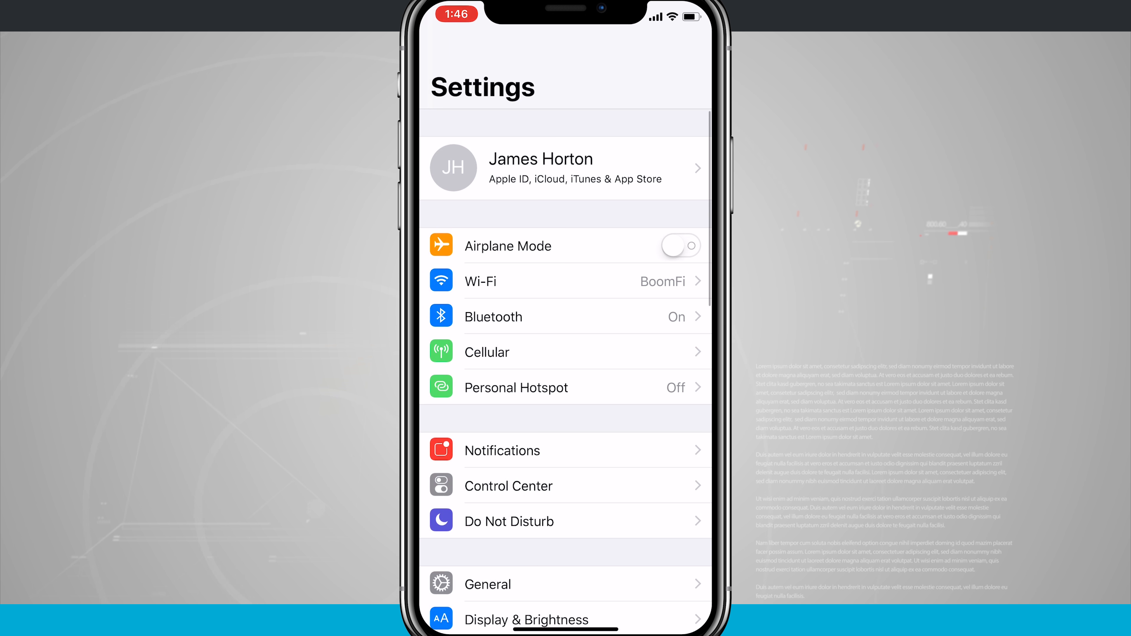
scroll("down", 3)
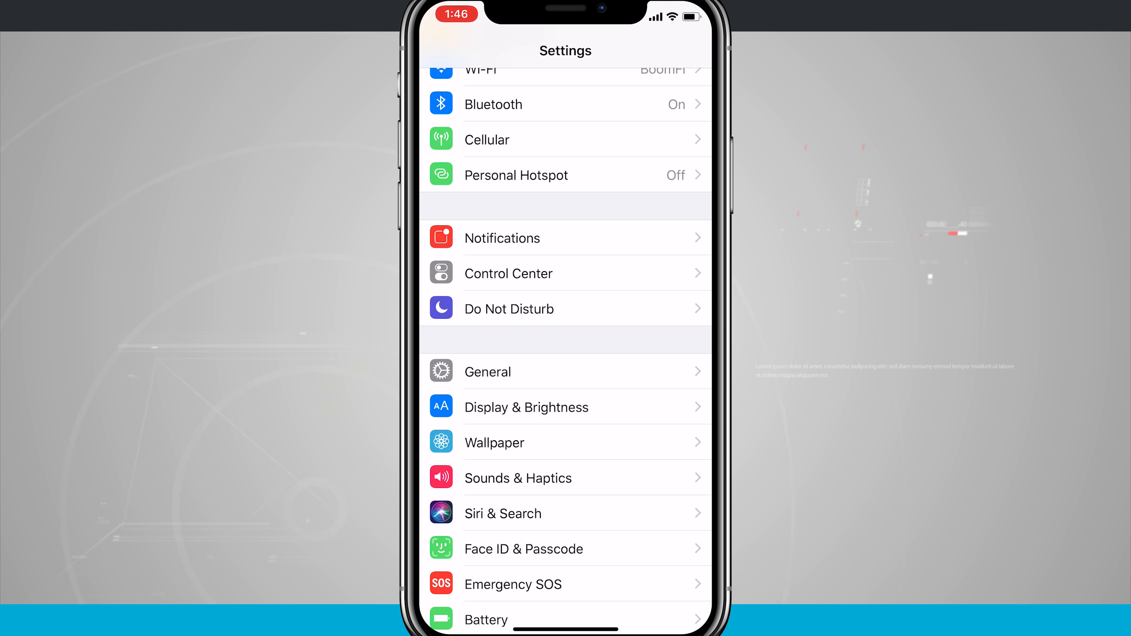
left_click(525, 407)
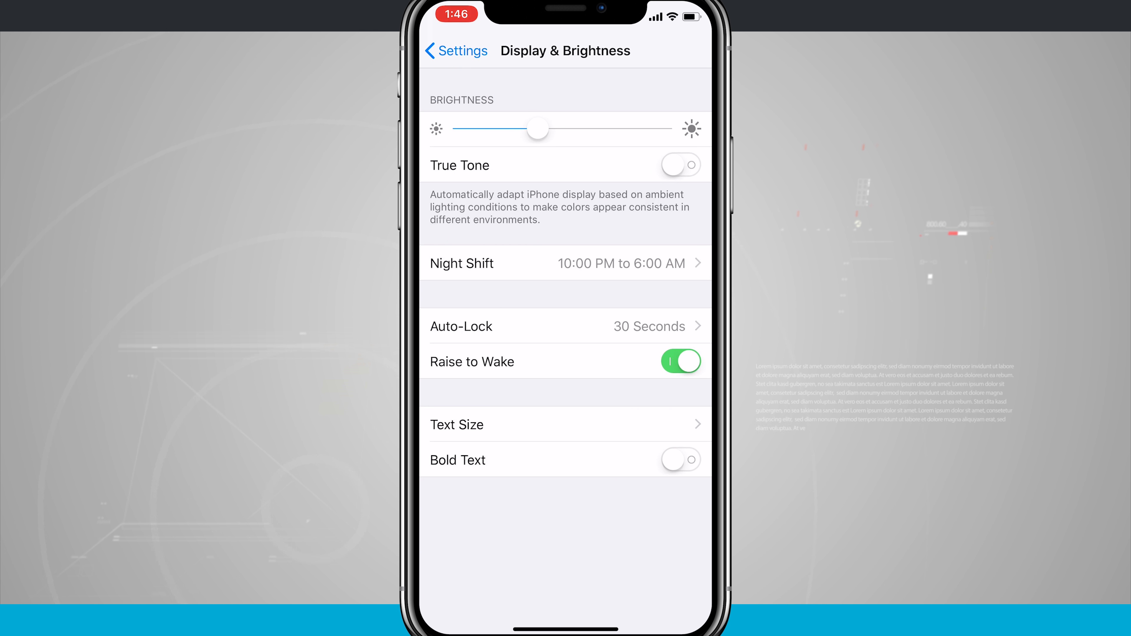
left_click(565, 263)
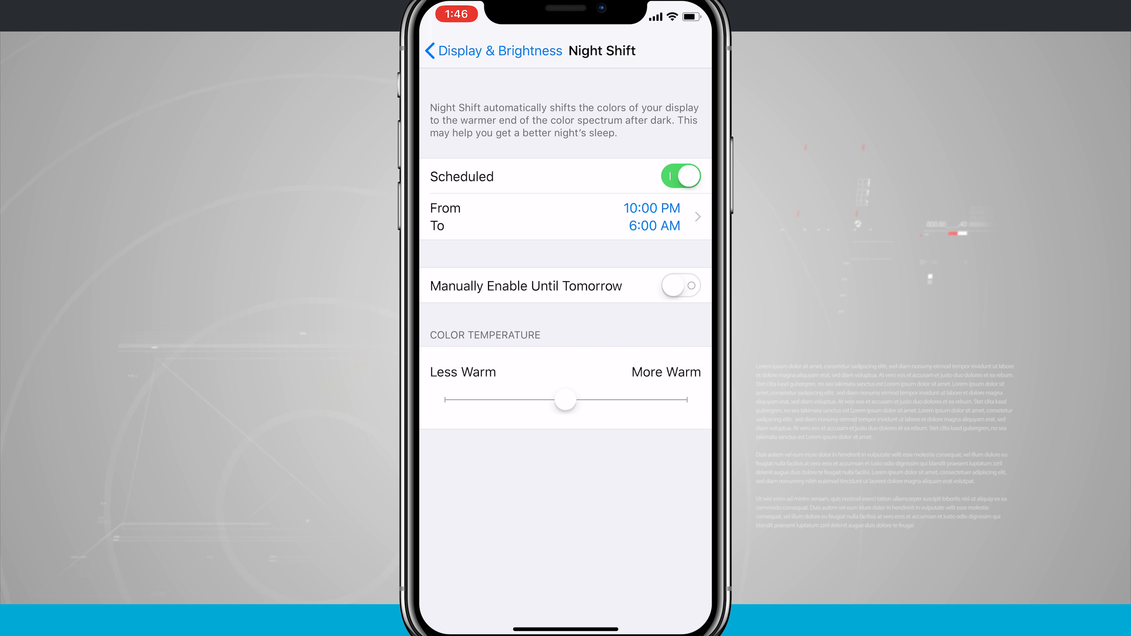
- Enable Night Shift manually until tomorrow, try warmest and least warm, then leave colour temperature at the middle
left_click(679, 286)
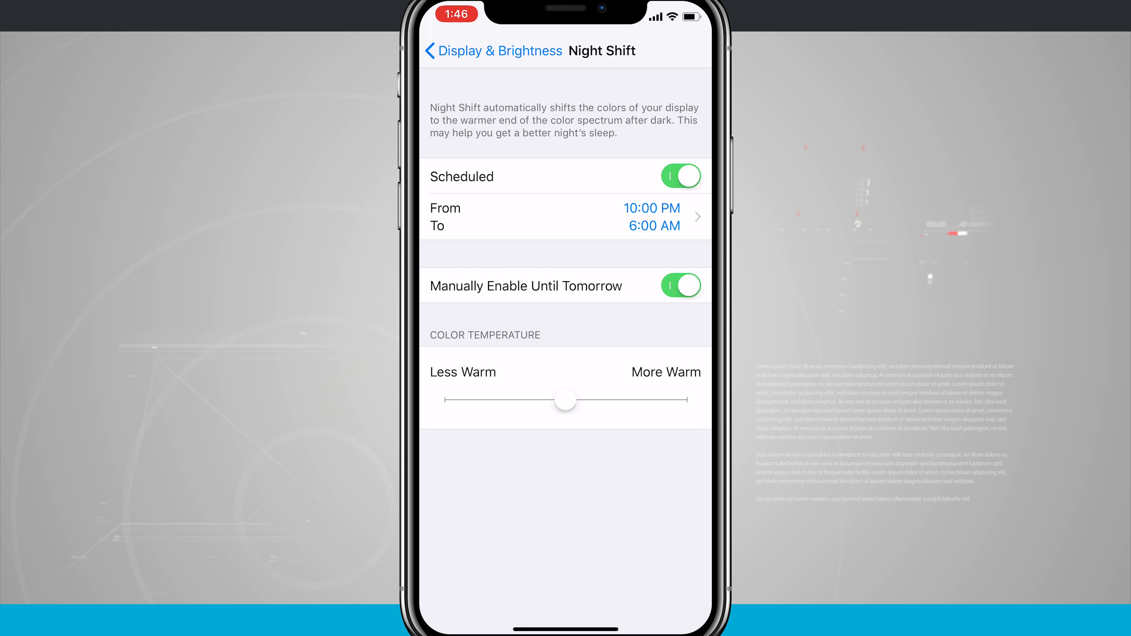
left_click_drag(566, 401, 675, 401)
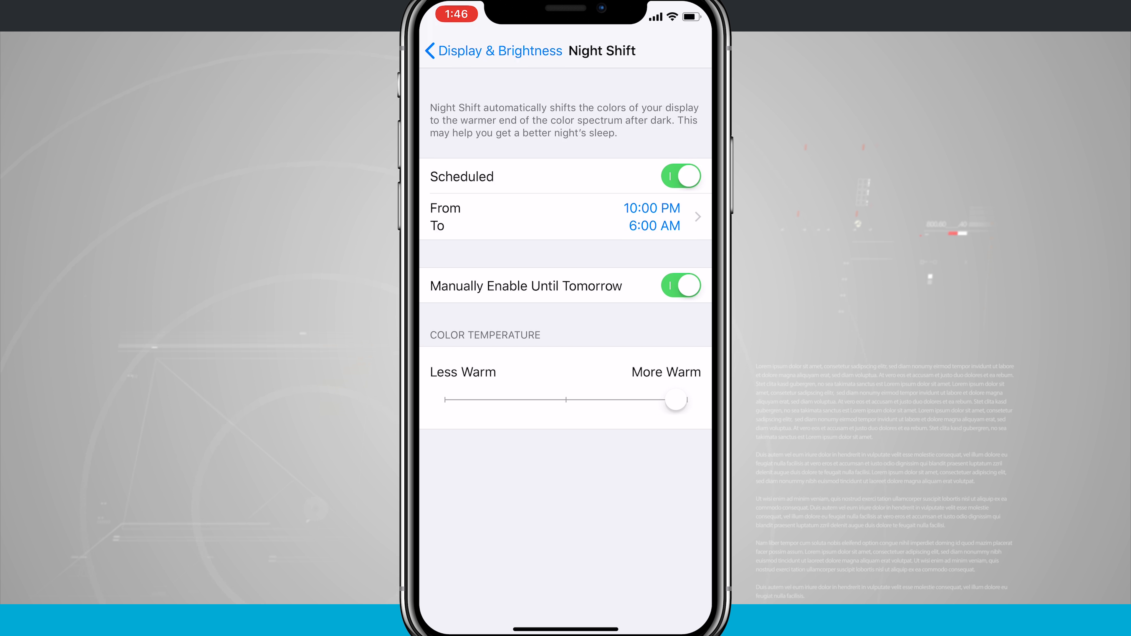
left_click_drag(676, 401, 515, 401)
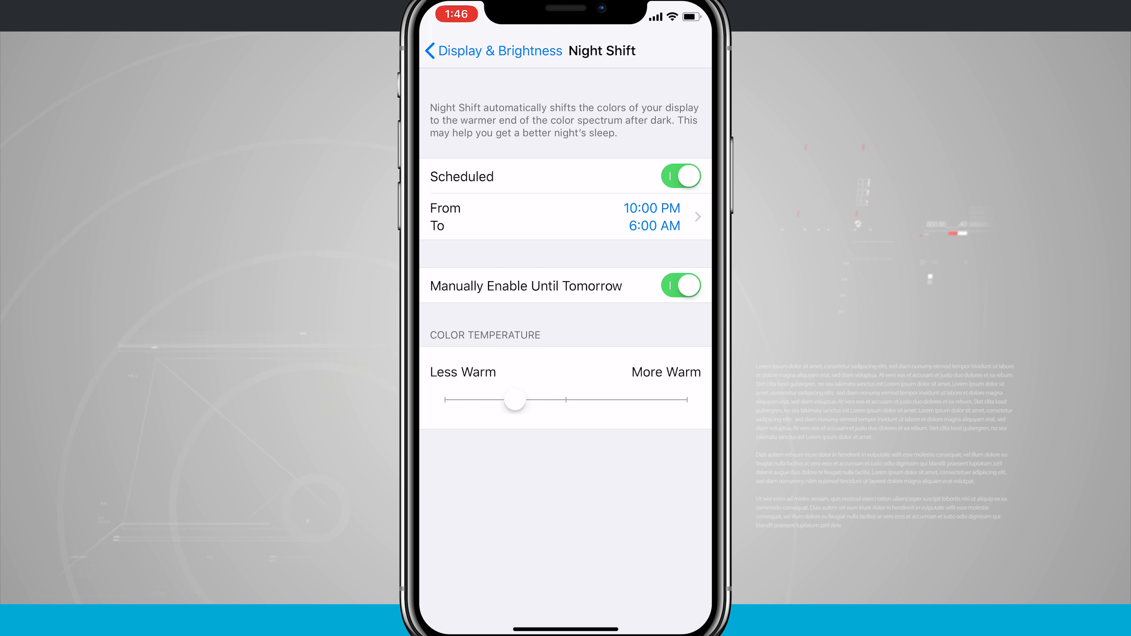
left_click_drag(515, 399, 676, 399)
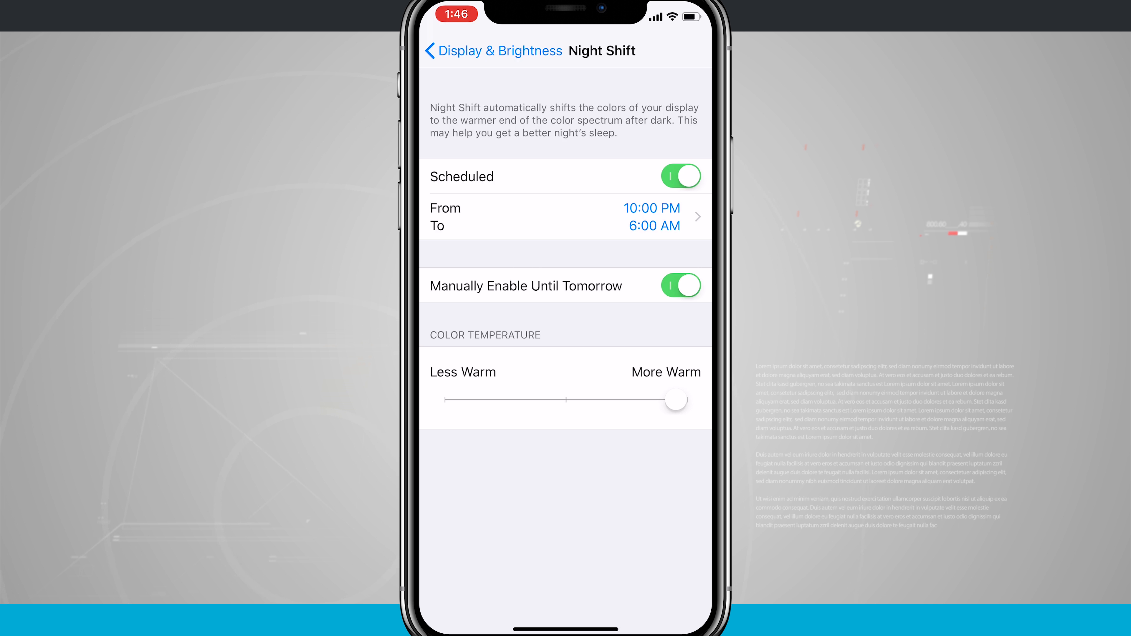
left_click_drag(675, 400, 454, 401)
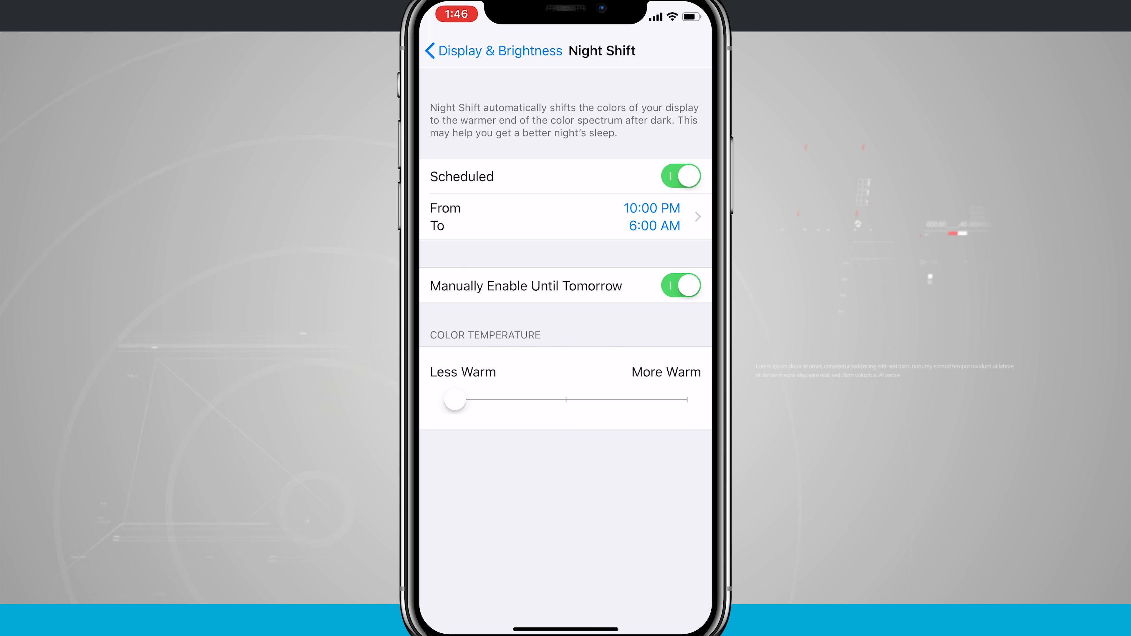
left_click_drag(455, 400, 566, 401)
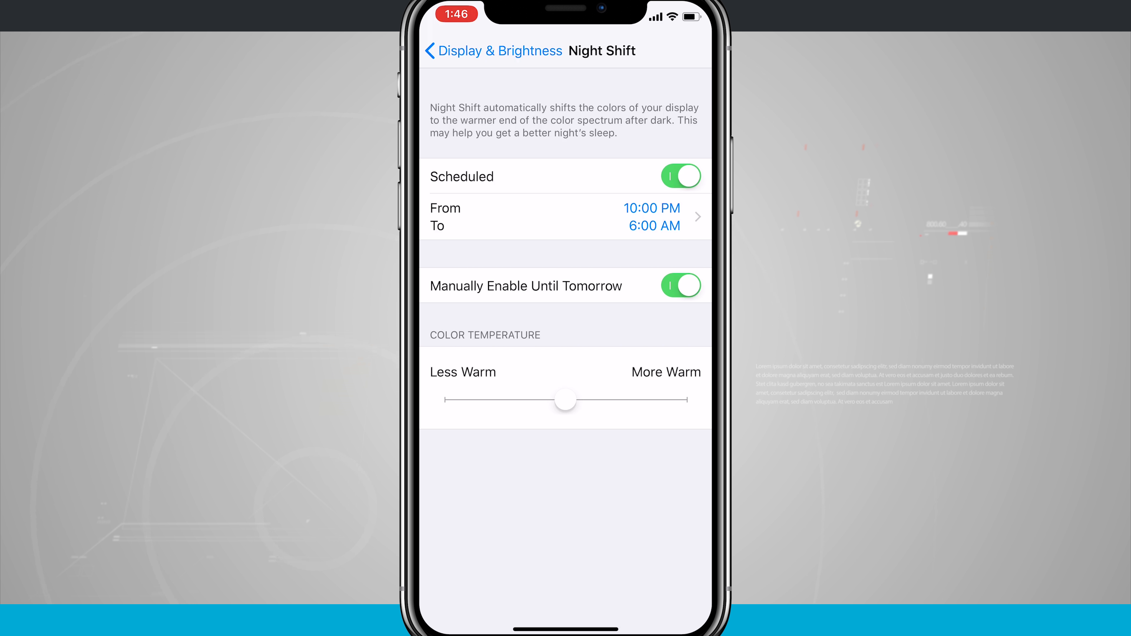
- Disable the manual override and visit the schedule choices, keeping the 10:00 PM–6:00 AM schedule
left_click(680, 286)
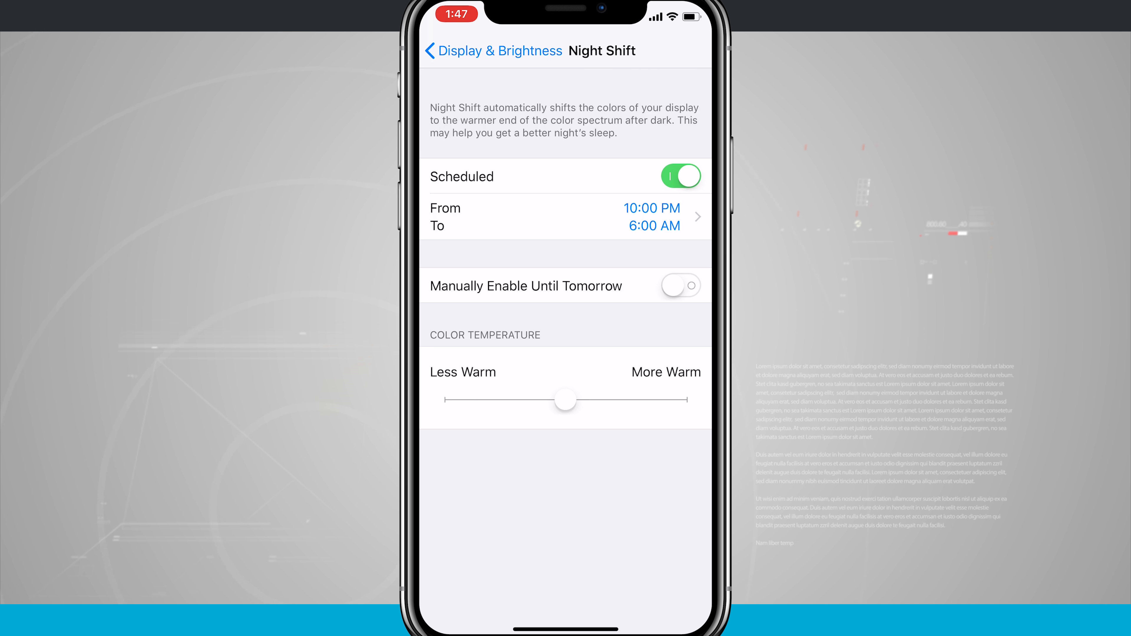
left_click(565, 217)
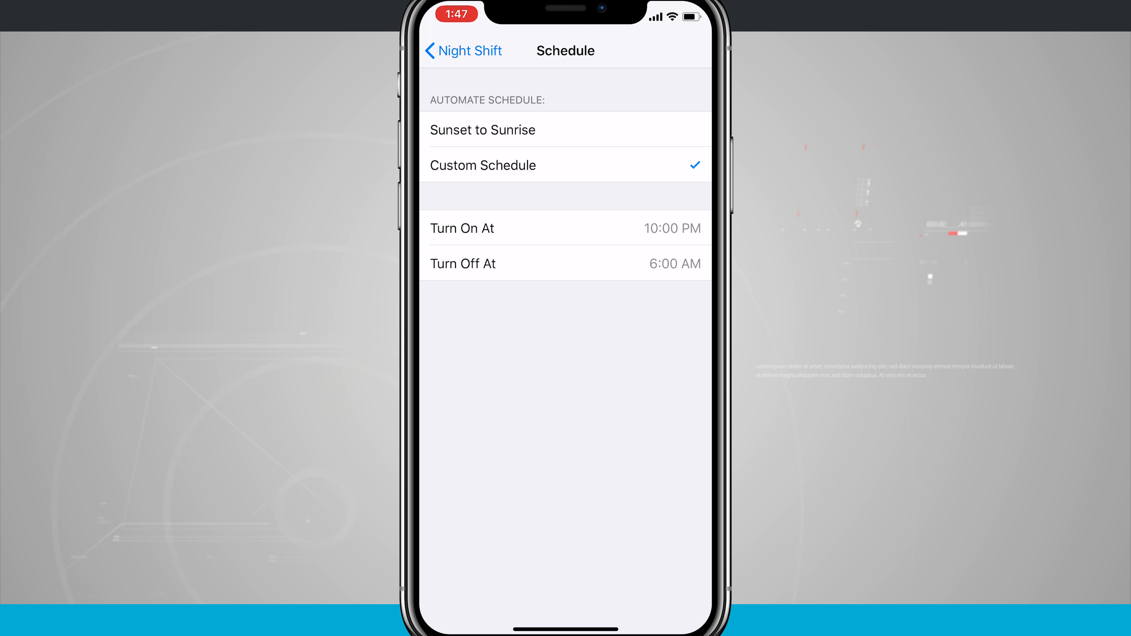
left_click(483, 130)
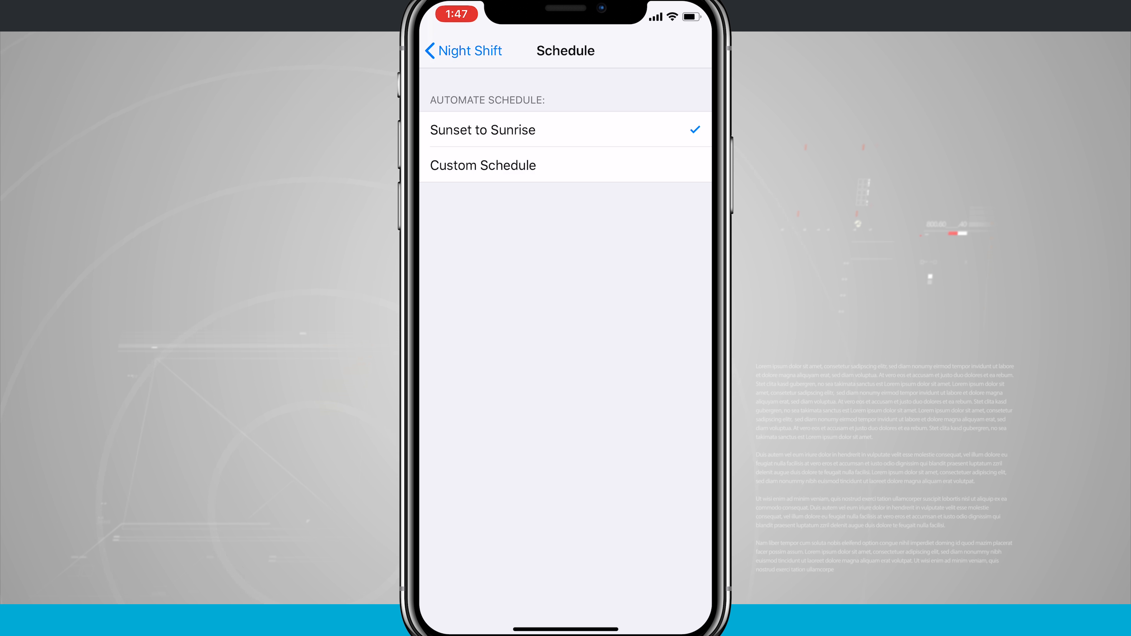
left_click(482, 165)
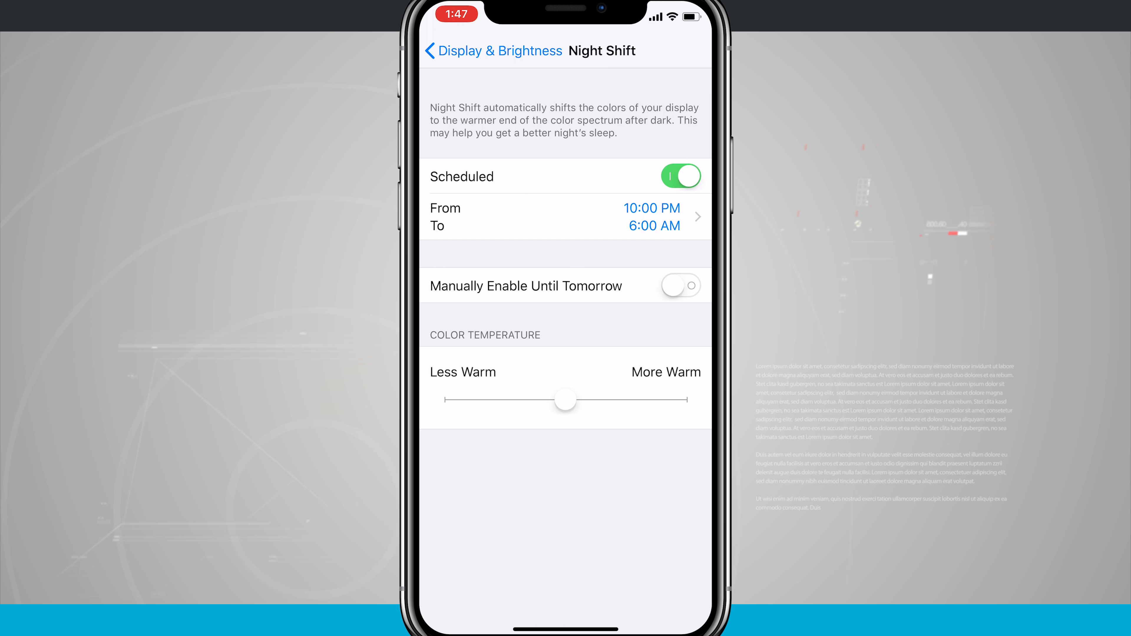
left_click(565, 216)
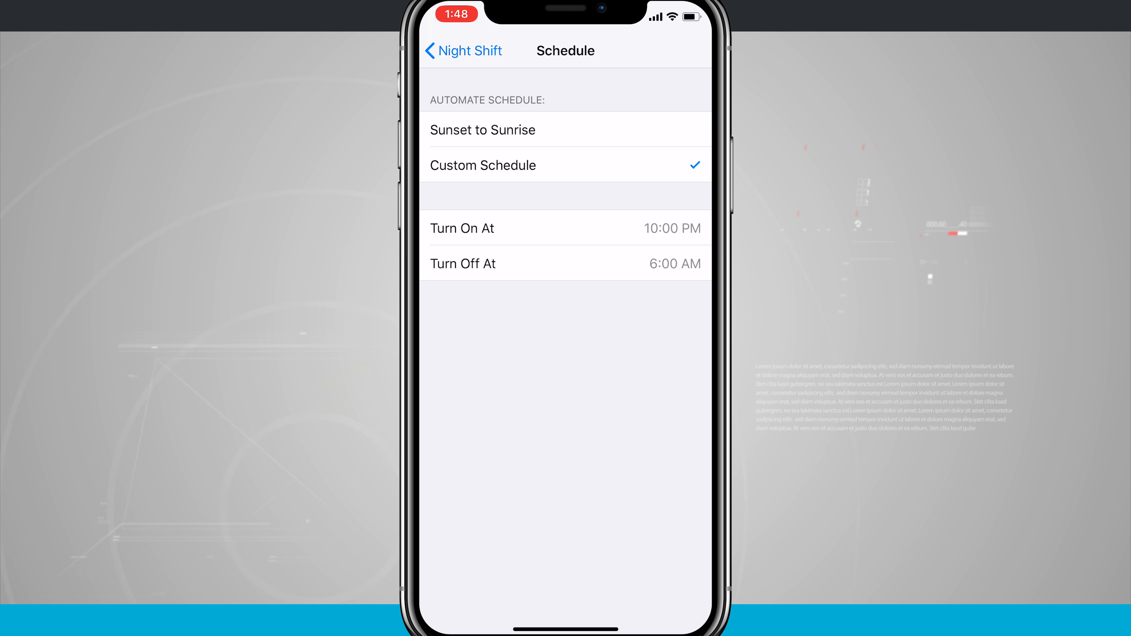
left_click(463, 51)
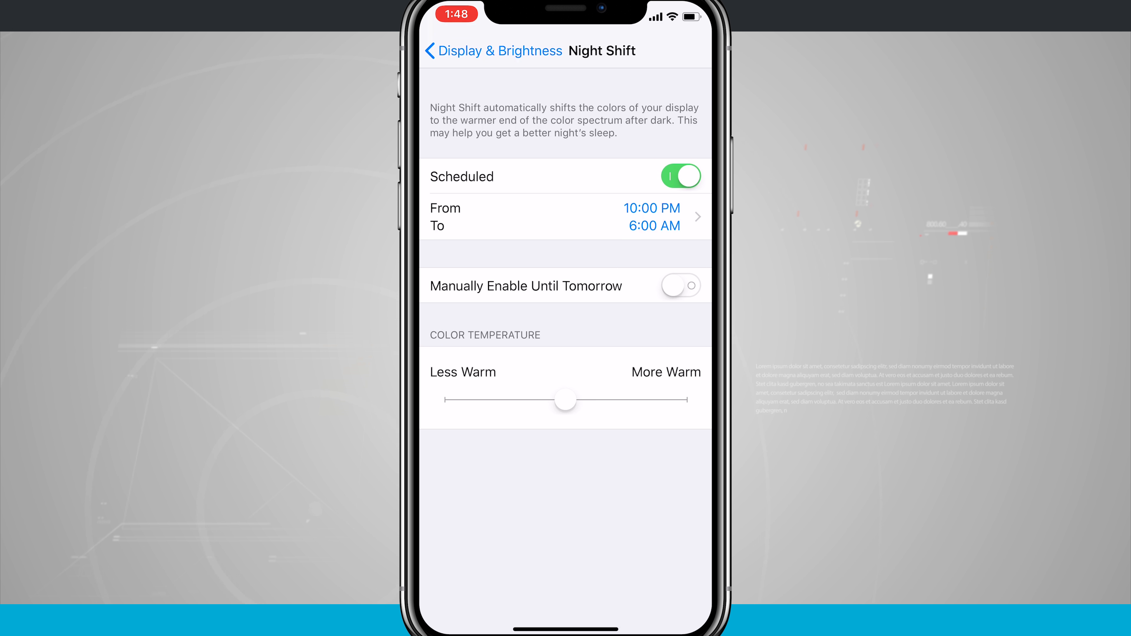